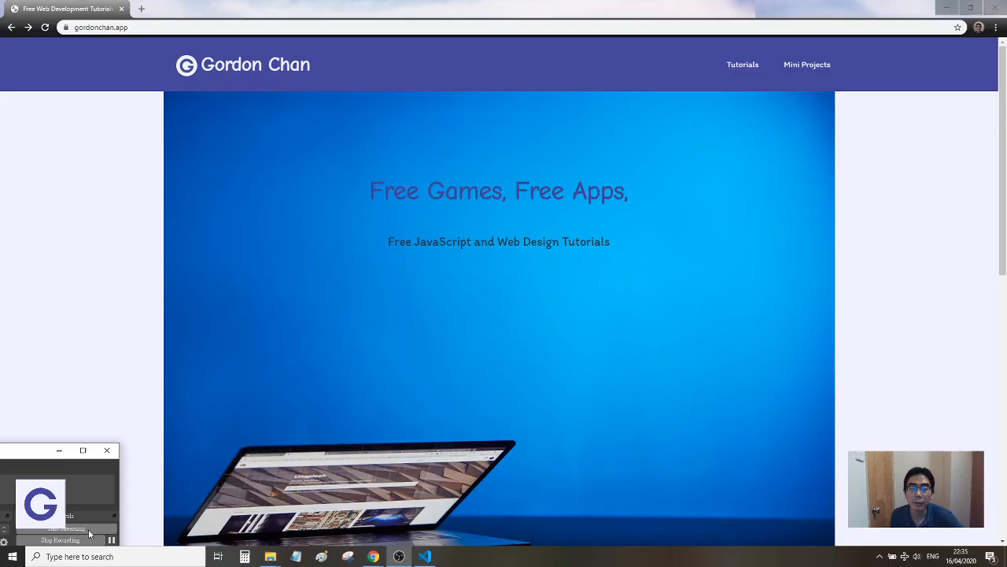
{"action": "mouse_move", "coordinate": [638, 137]}
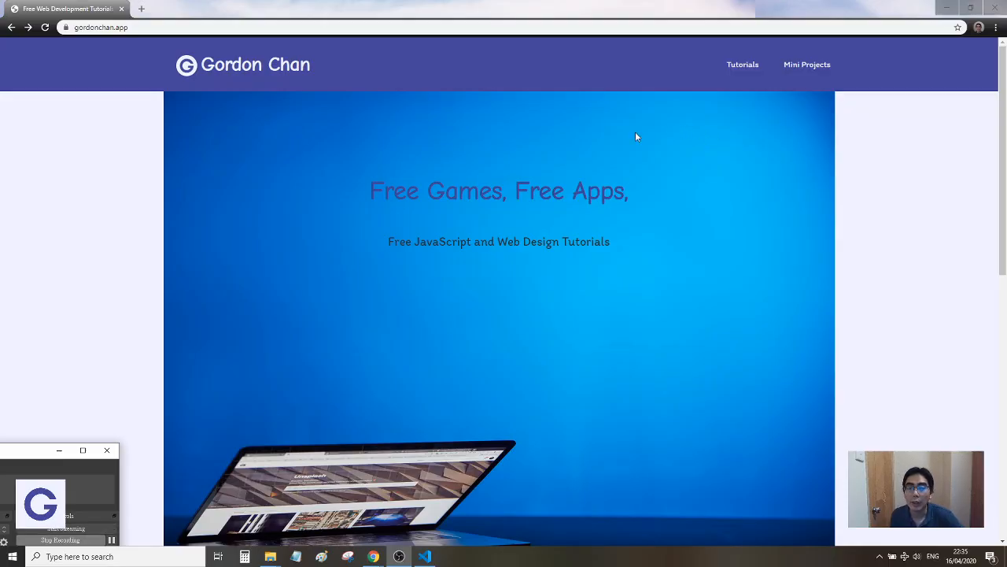
{"action": "mouse_move", "coordinate": [378, 119]}
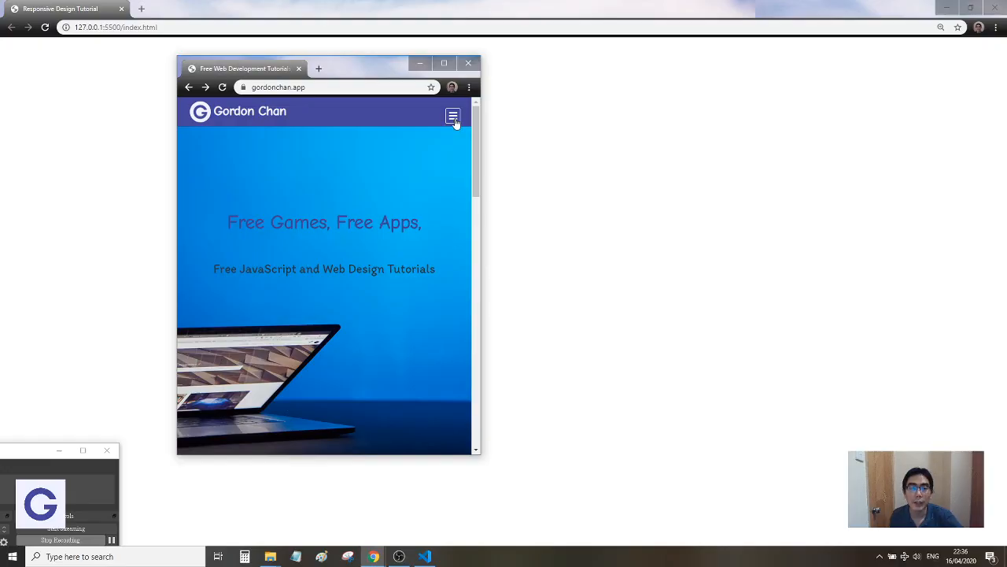
Toggle the gordonchan.app hamburger menu, scroll, and maximize the window to full desktop width.
{"action": "left_click", "coordinate": [453, 115]}
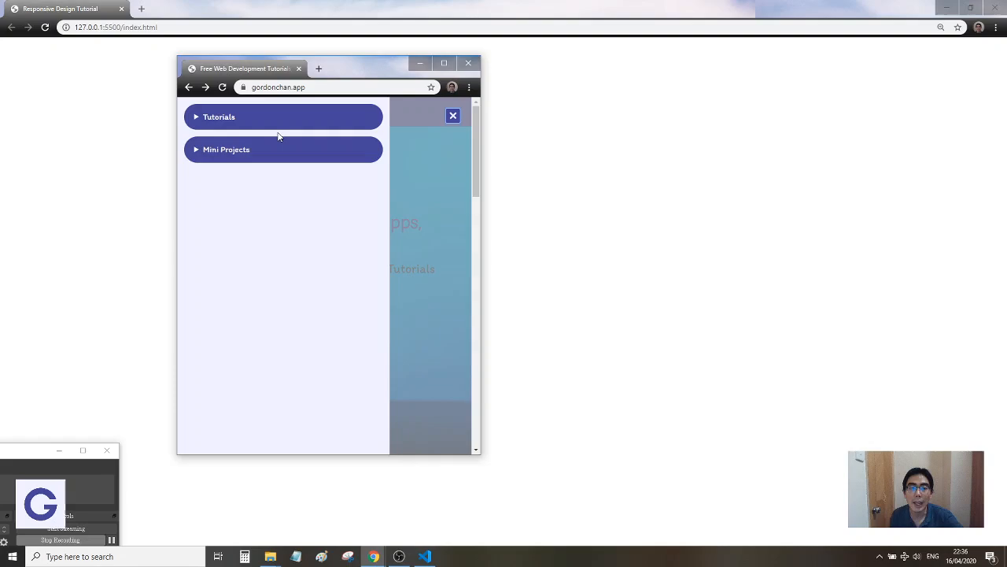
{"action": "left_click", "coordinate": [452, 116]}
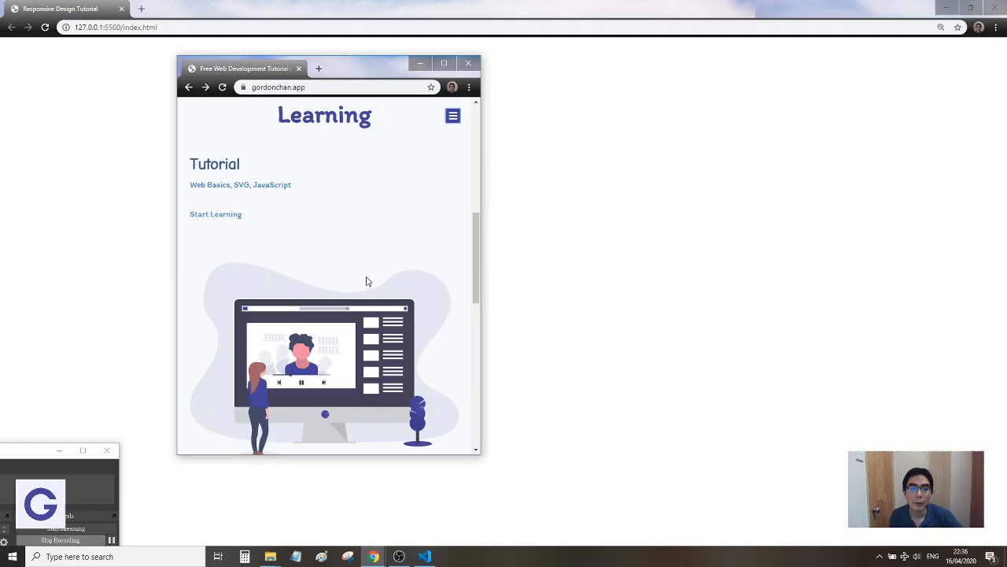
{"action": "scroll", "scroll_direction": "down", "scroll_amount": 3}
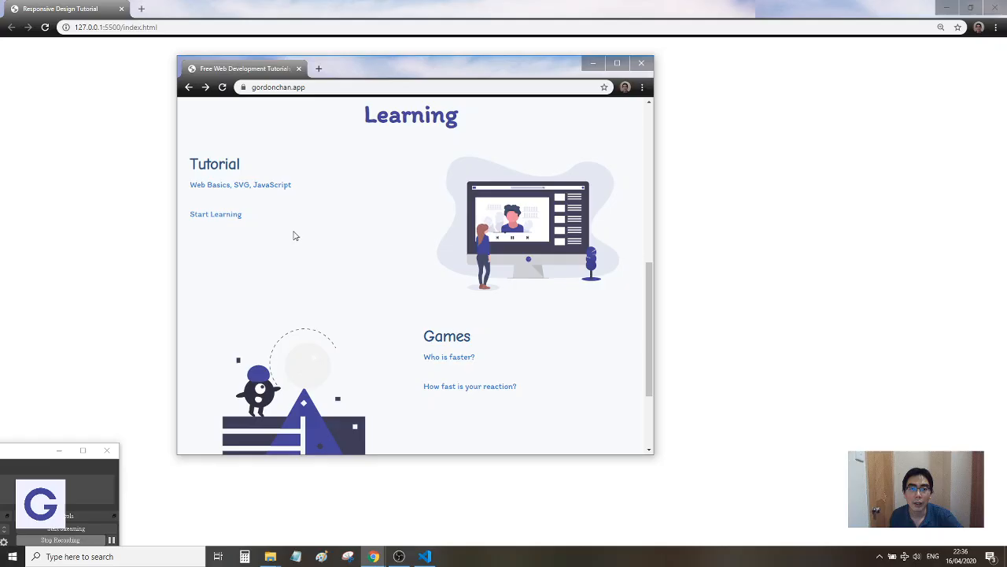
{"action": "mouse_move", "coordinate": [648, 219]}
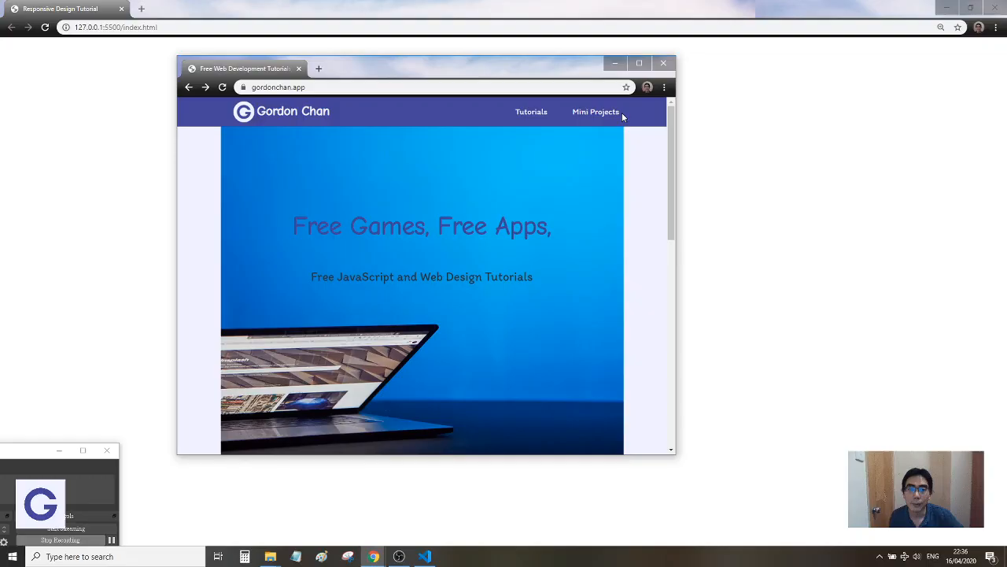
{"action": "mouse_move", "coordinate": [626, 93]}
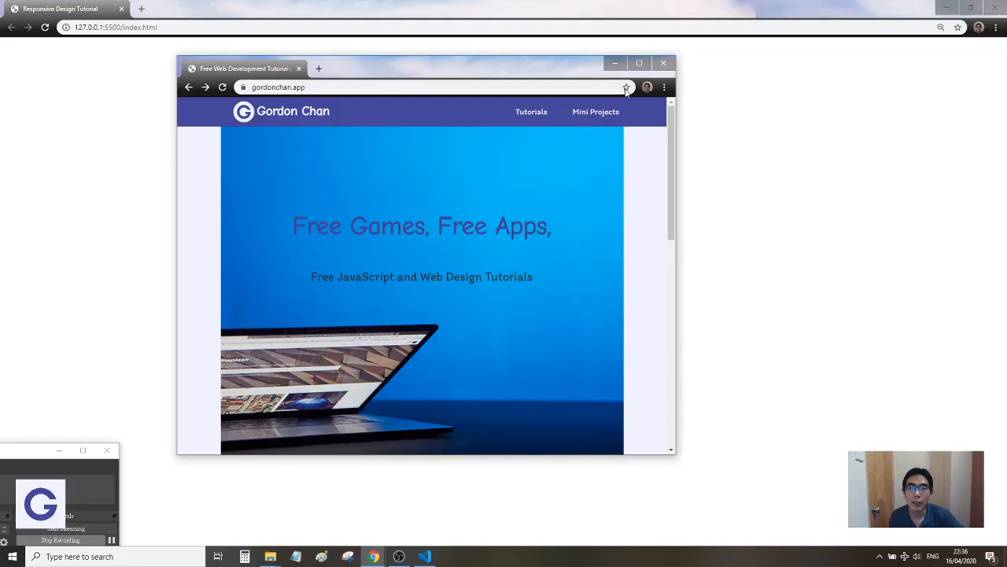
{"action": "left_click", "coordinate": [639, 63]}
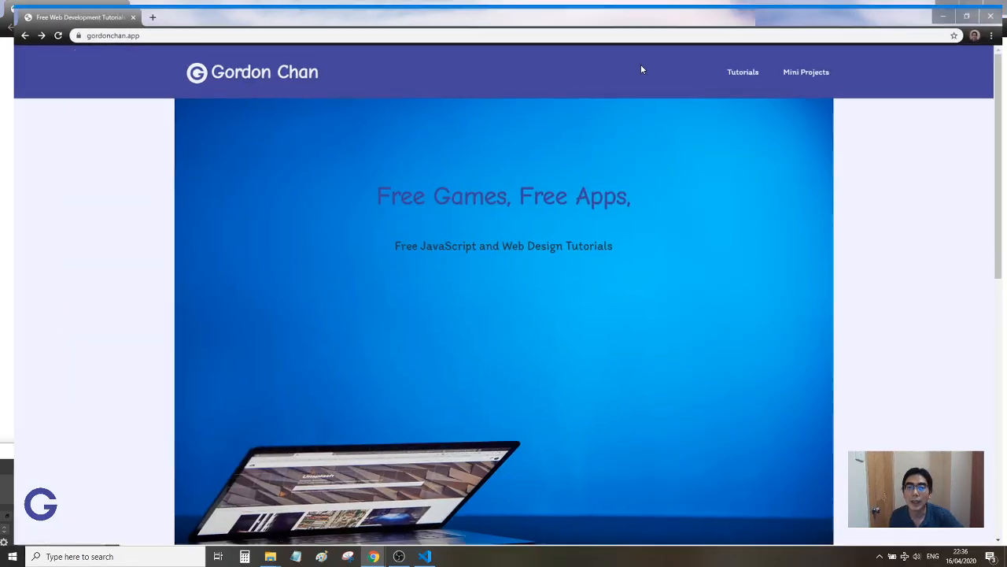
Add a 'Responsive Design' header to index.html, check the preview, then view styles.css.
{"action": "left_click", "coordinate": [401, 556]}
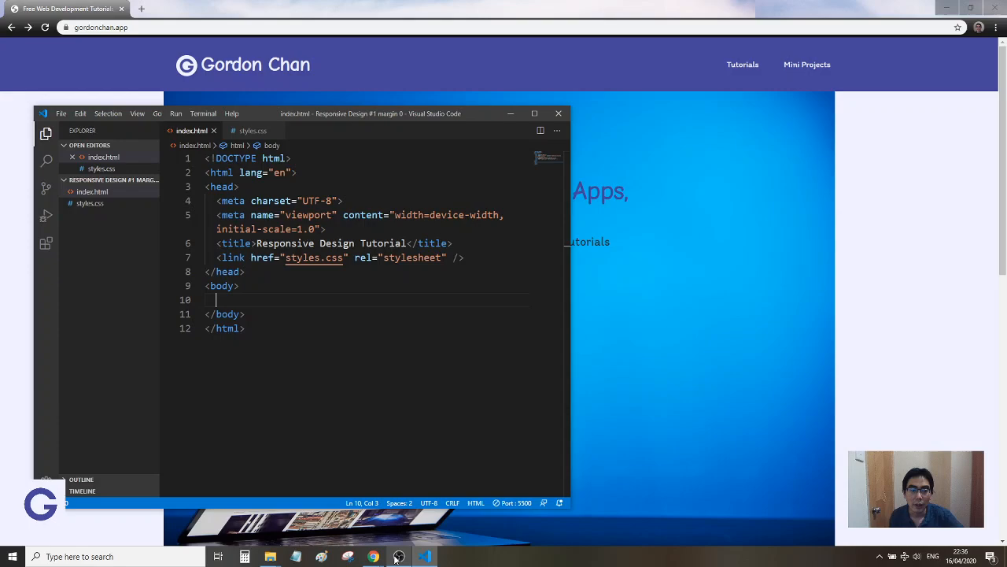
{"action": "left_click", "coordinate": [373, 557]}
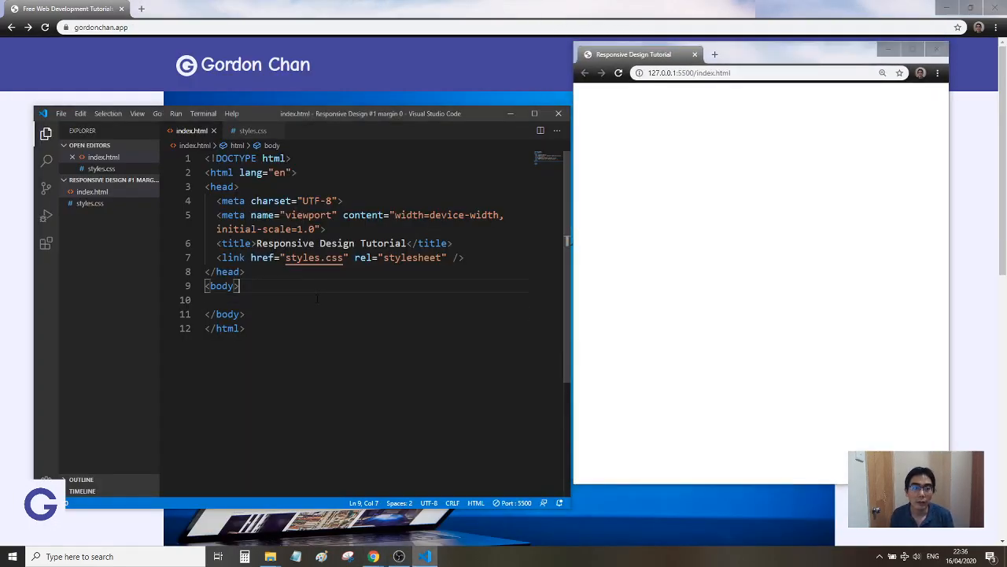
{"action": "type", "text": "<header></header>"}
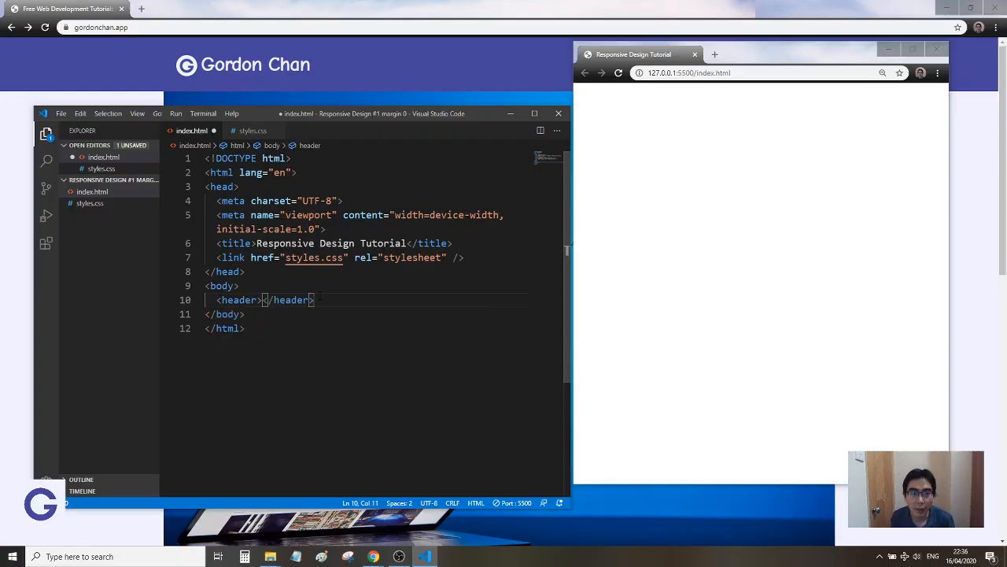
{"action": "type", "text": "Responsive Design"}
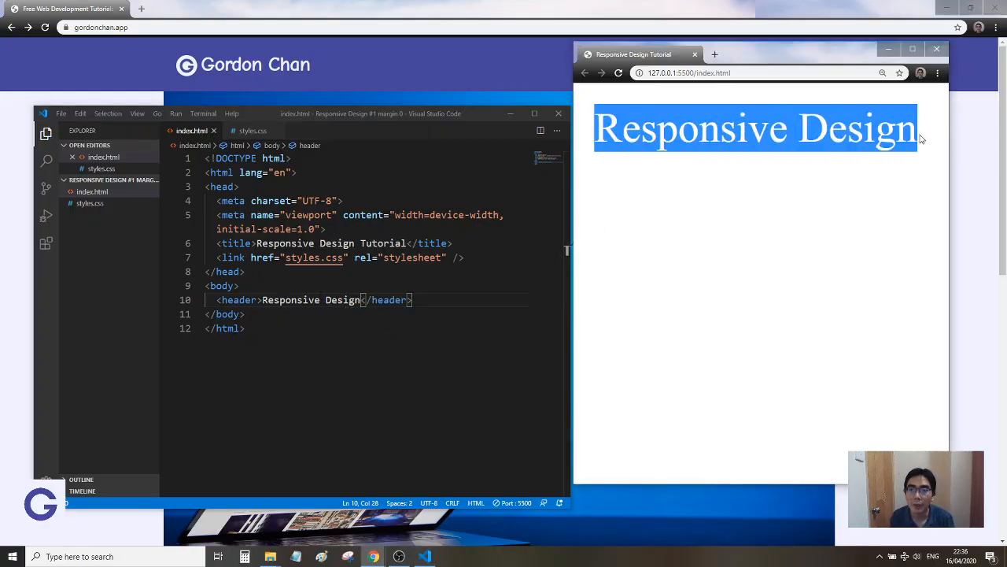
{"action": "left_click", "coordinate": [253, 131]}
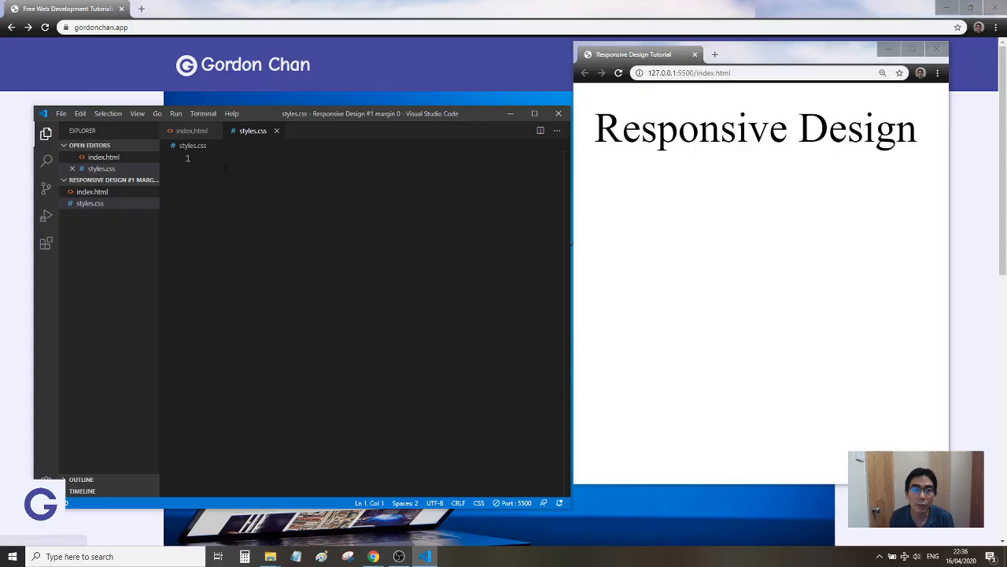
Write a header rule with blueviolet background and white text, then start a body rule.
{"action": "type", "text": "header"}
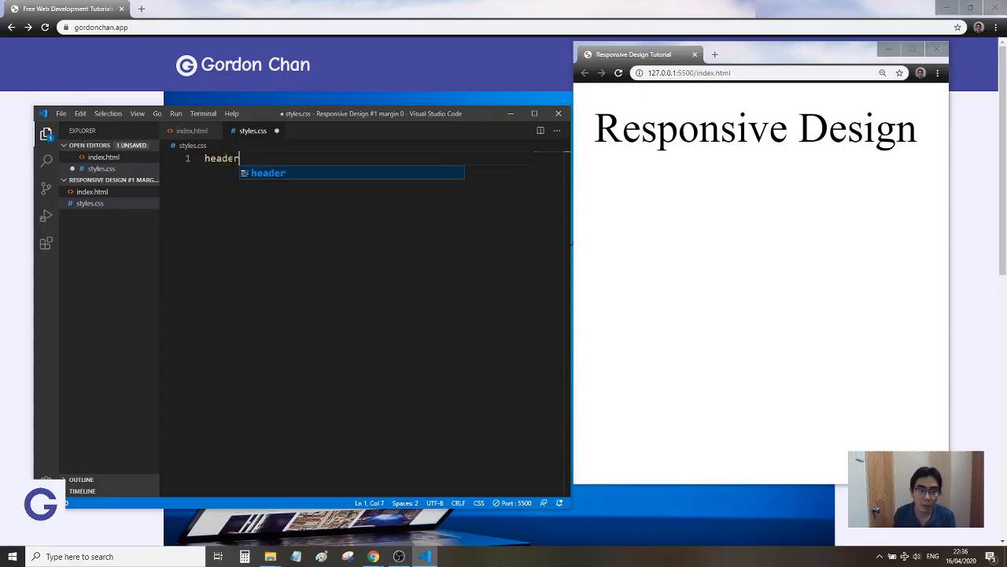
{"action": "type", "text": "{"}
{"action": "type", "text": "background-"}
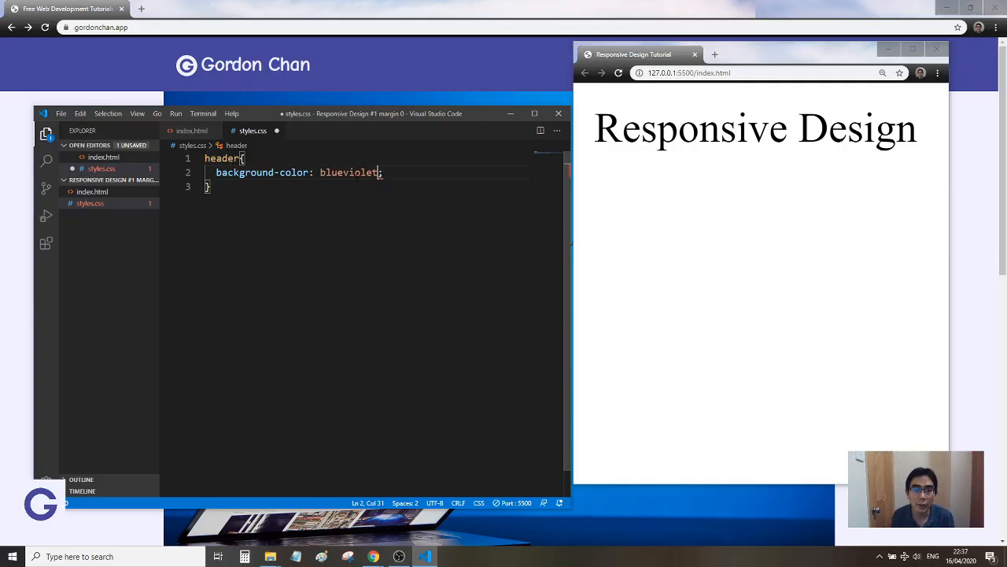
{"action": "type", "text": "color:"}
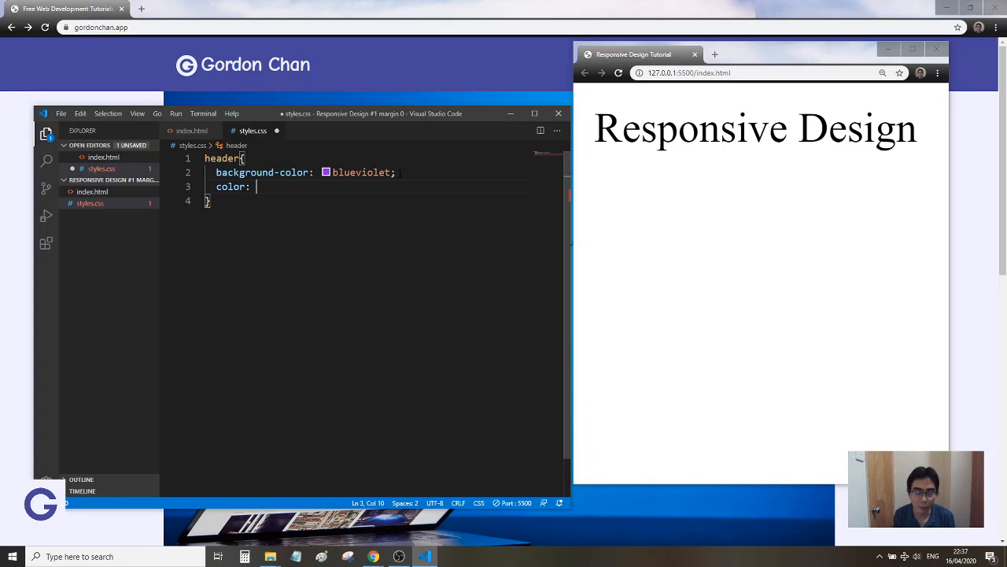
{"action": "type", "text": "white;"}
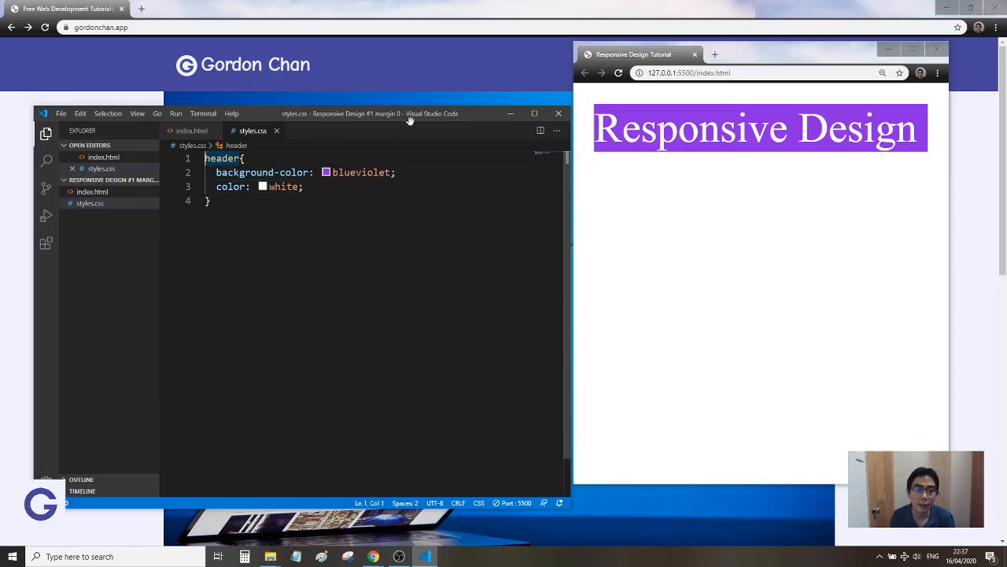
{"action": "type", "text": "body{"}
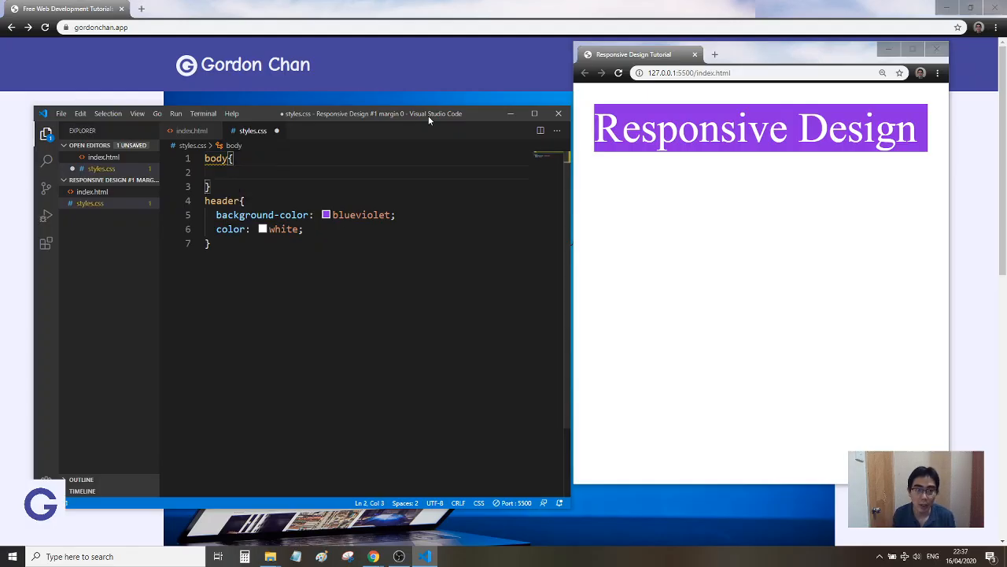
Set body background-color to blue and border to 1px solid red.
{"action": "key", "text": "Enter"}
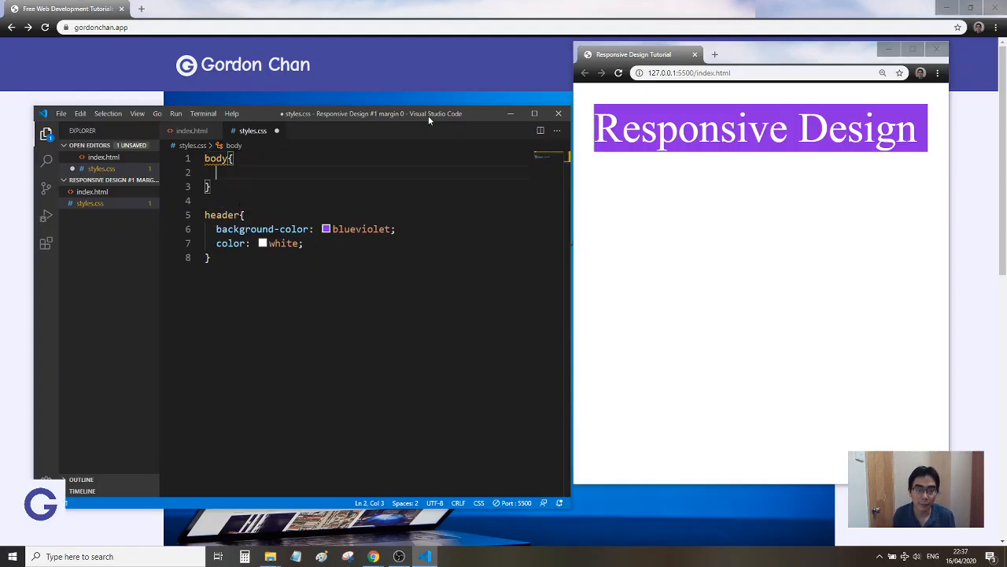
{"action": "type", "text": "background-color: ;"}
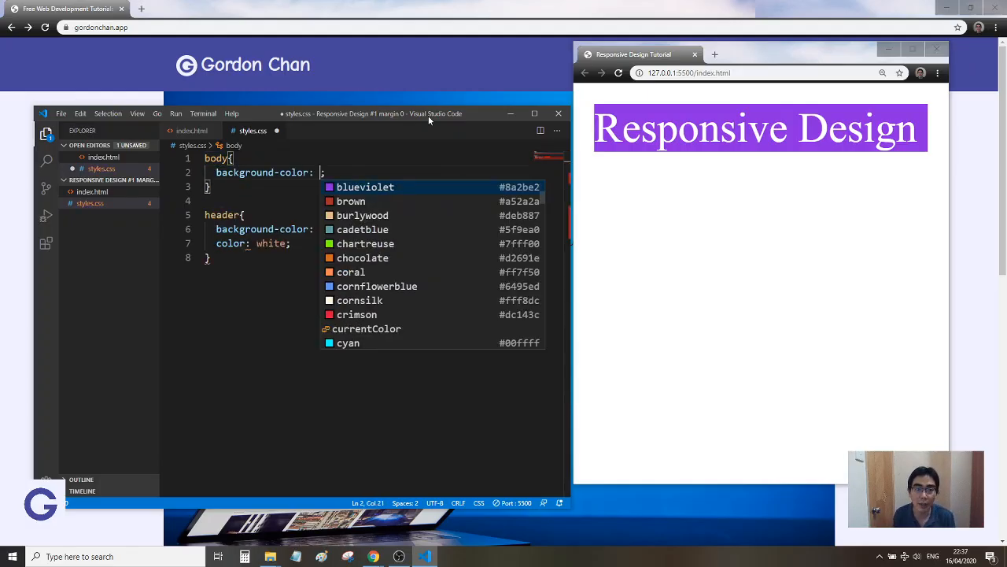
{"action": "type", "text": "blue"}
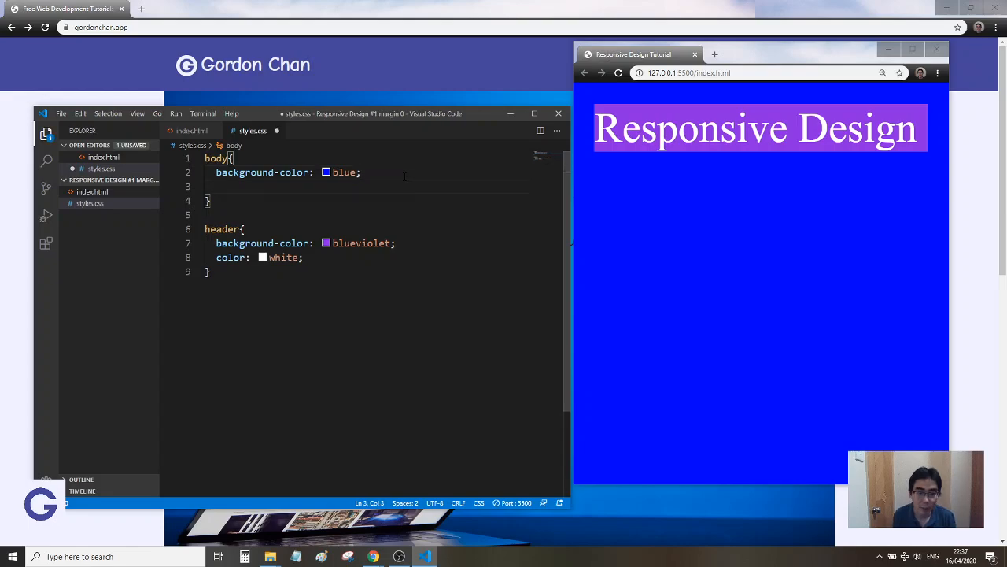
{"action": "type", "text": "border: 1"}
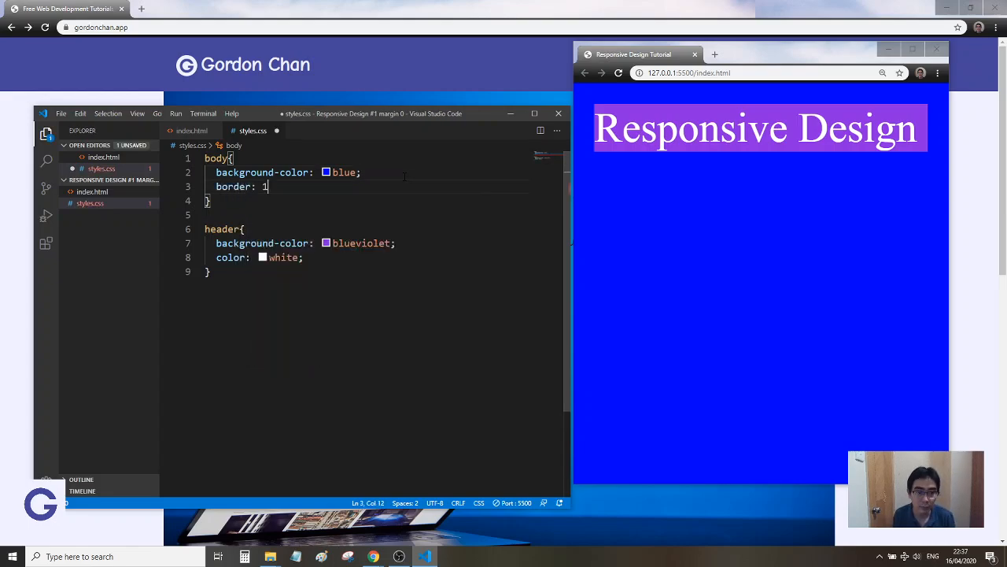
{"action": "type", "text": "px solid"}
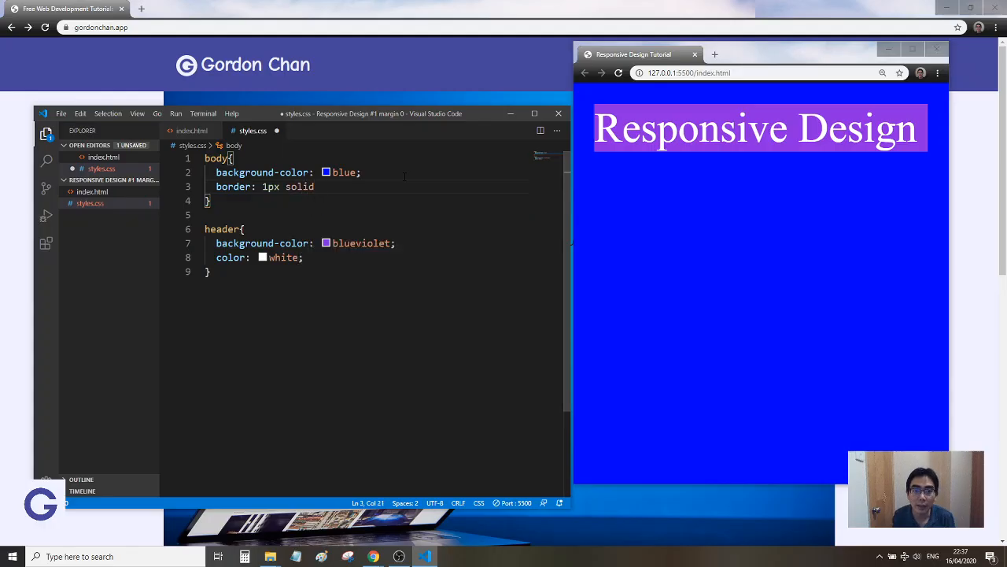
{"action": "type", "text": "red;"}
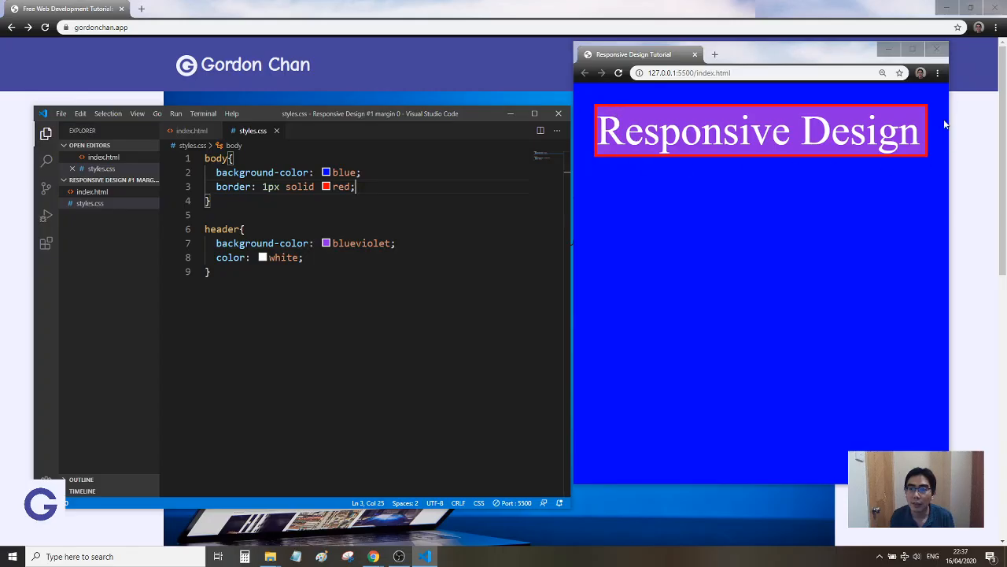
{"action": "mouse_move", "coordinate": [617, 96]}
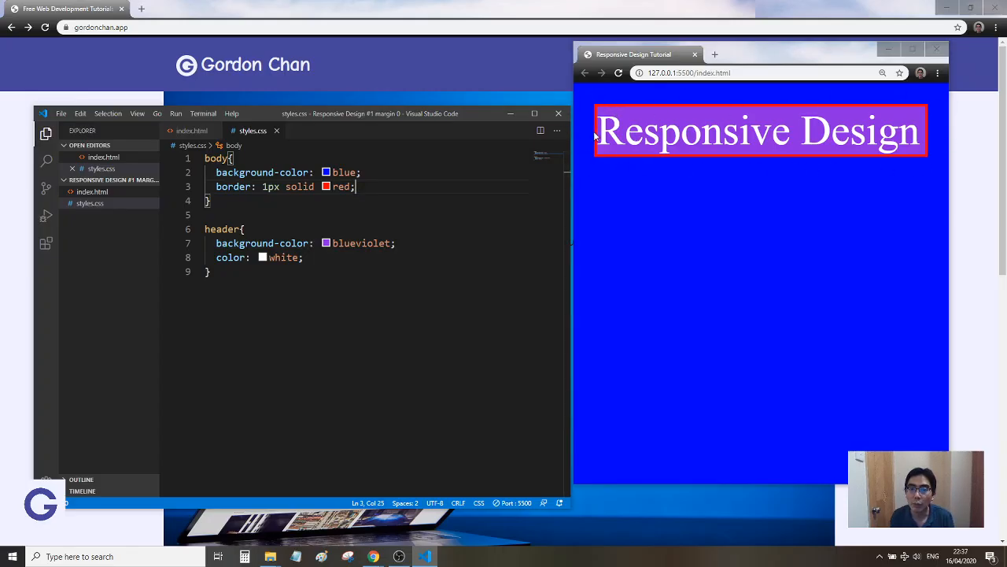
Glance at index.html, then add margin: 0 to the body rule in styles.css.
{"action": "left_click", "coordinate": [189, 130]}
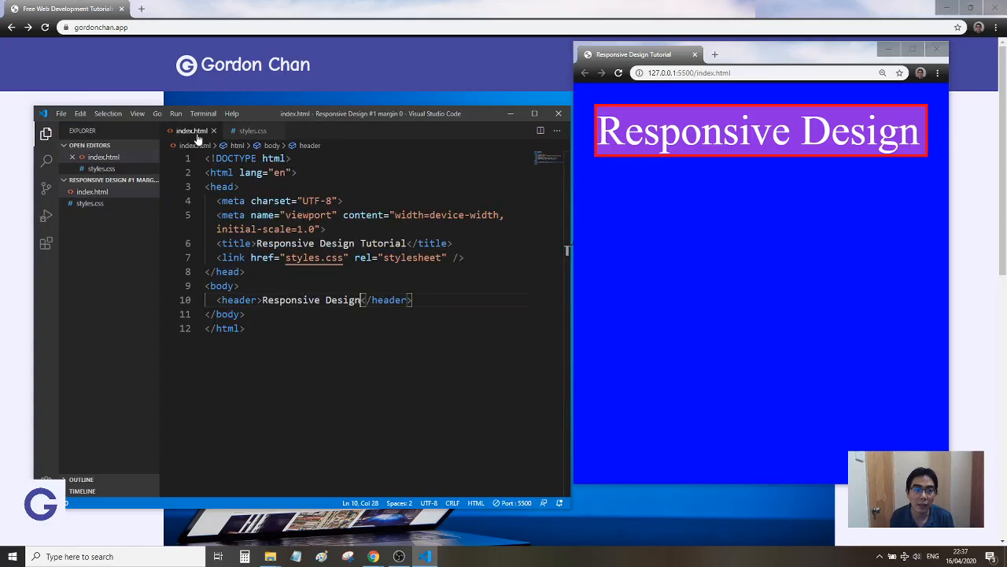
{"action": "double_click", "coordinate": [221, 172]}
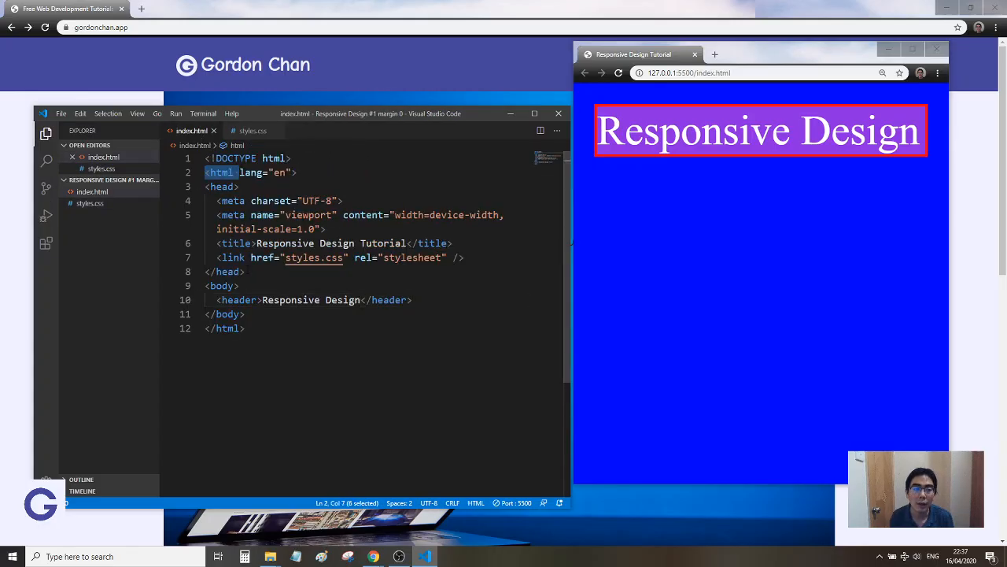
{"action": "left_click", "coordinate": [252, 131]}
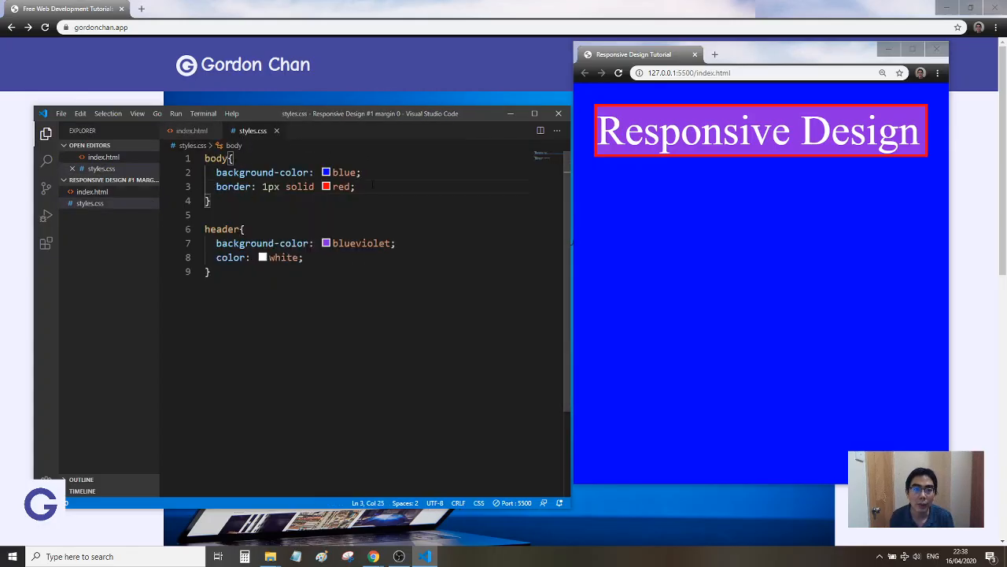
{"action": "key", "text": "Enter"}
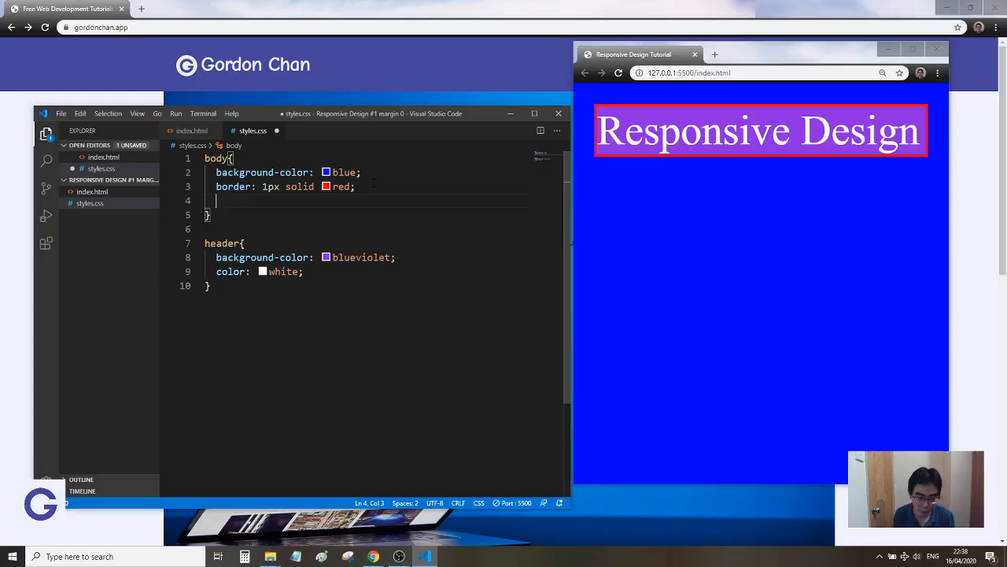
{"action": "type", "text": "margin: 0;"}
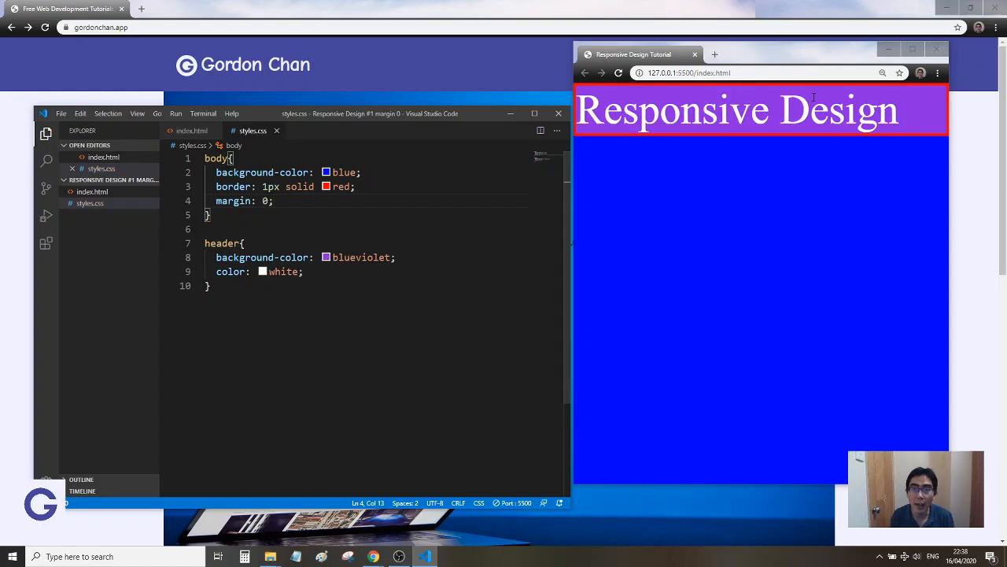
{"action": "mouse_move", "coordinate": [916, 106]}
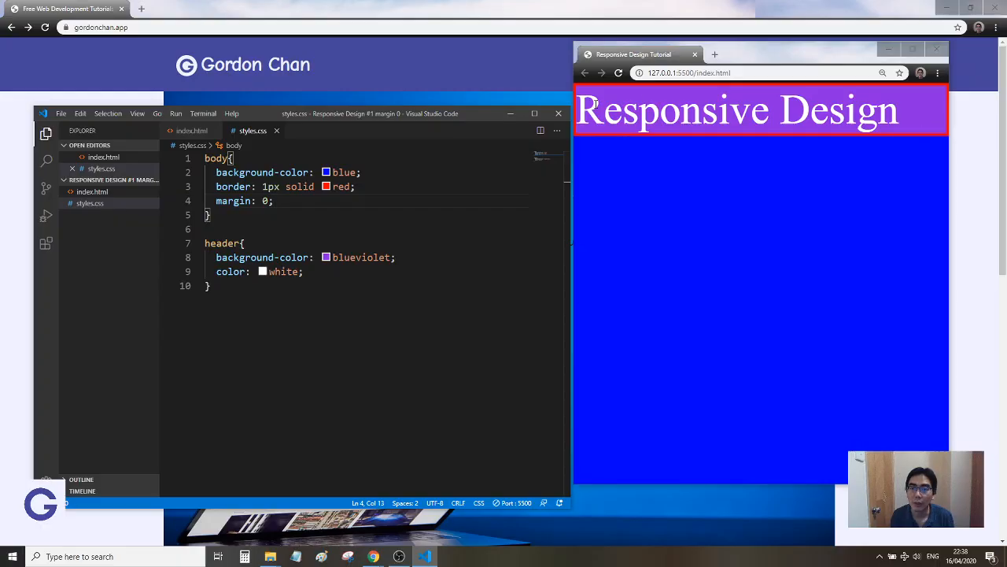
{"action": "mouse_move", "coordinate": [850, 181]}
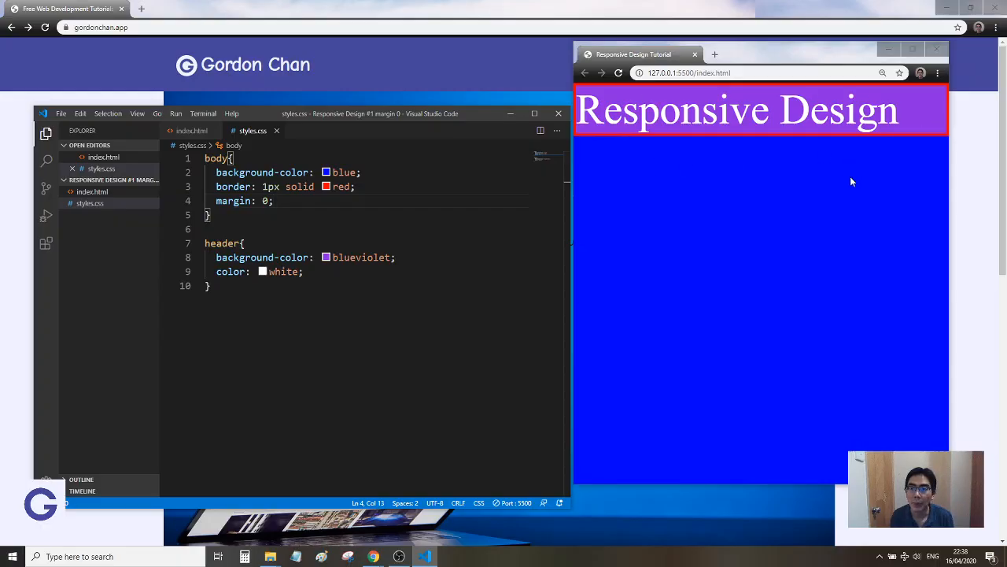